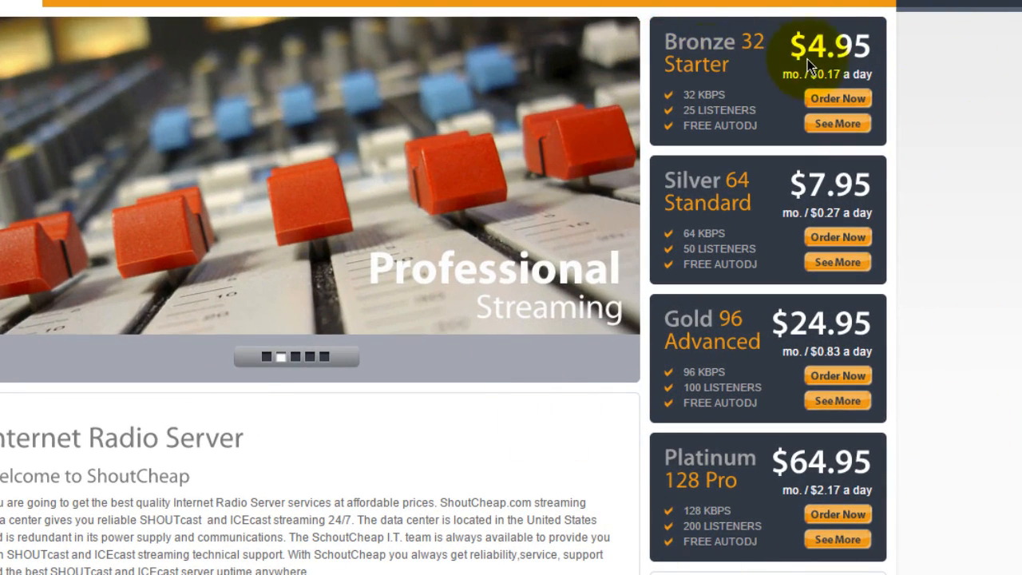
mouse_move(945, 62)
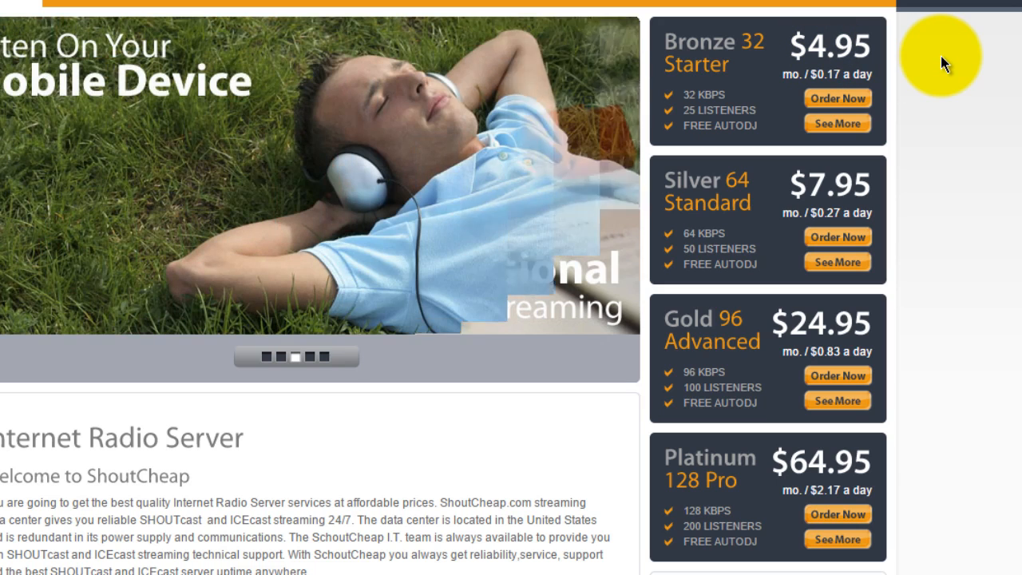
mouse_move(699, 98)
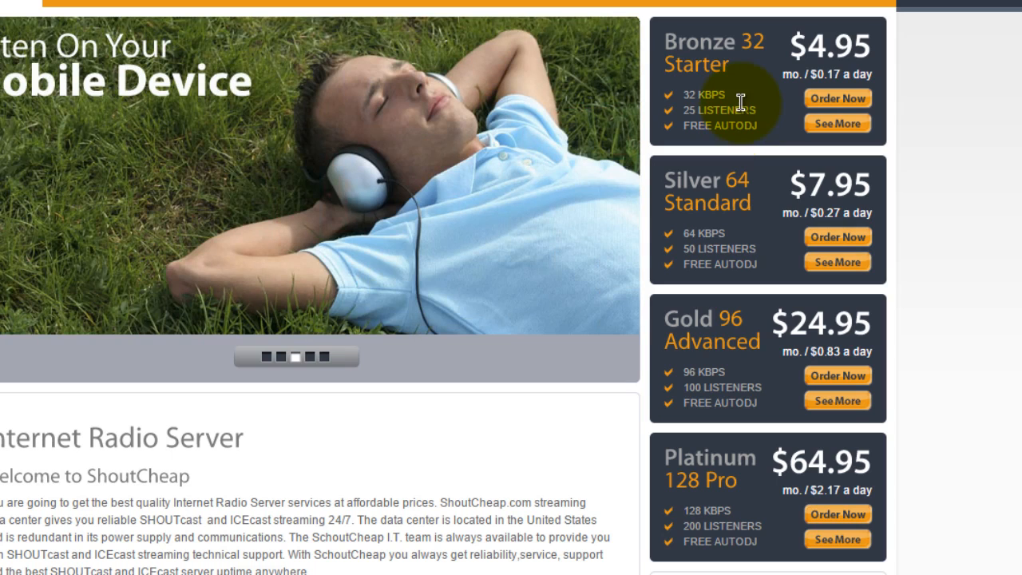
mouse_move(757, 102)
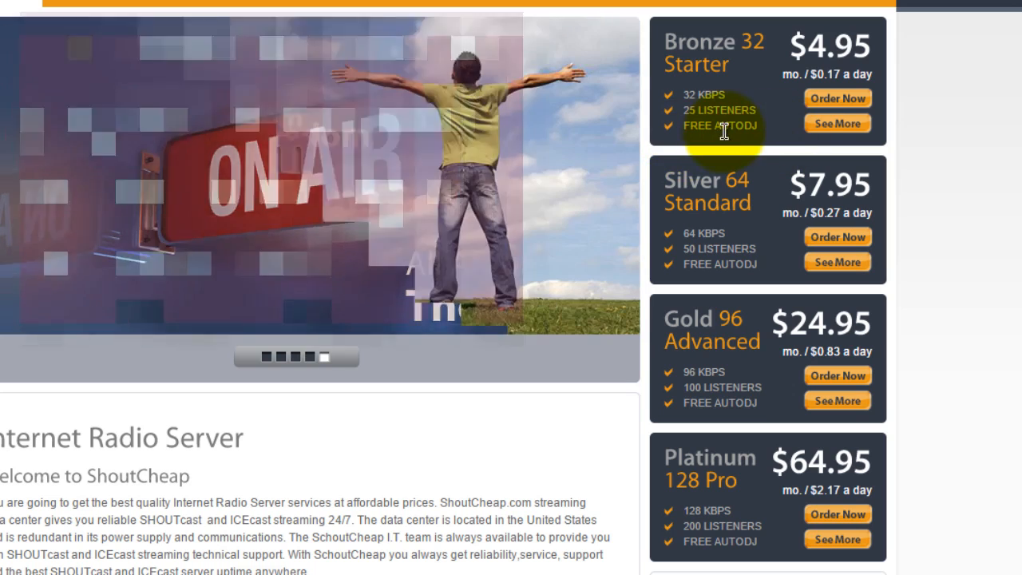
mouse_move(718, 125)
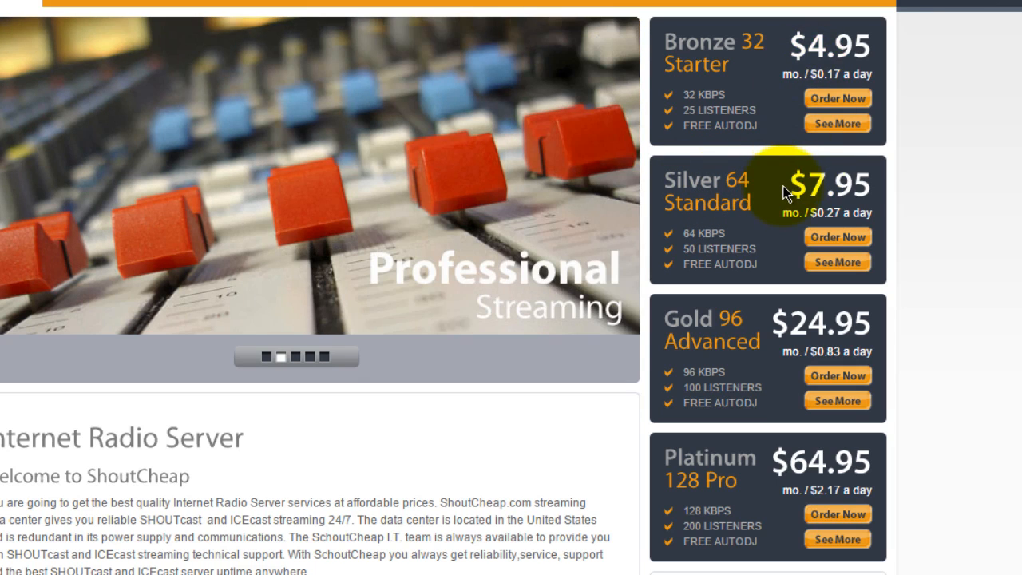
mouse_move(770, 248)
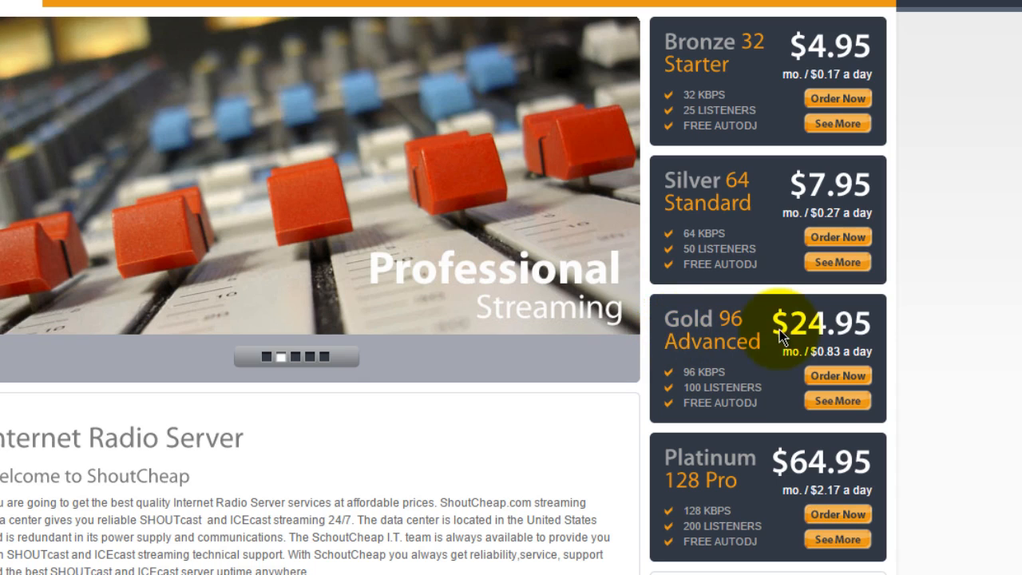
mouse_move(874, 332)
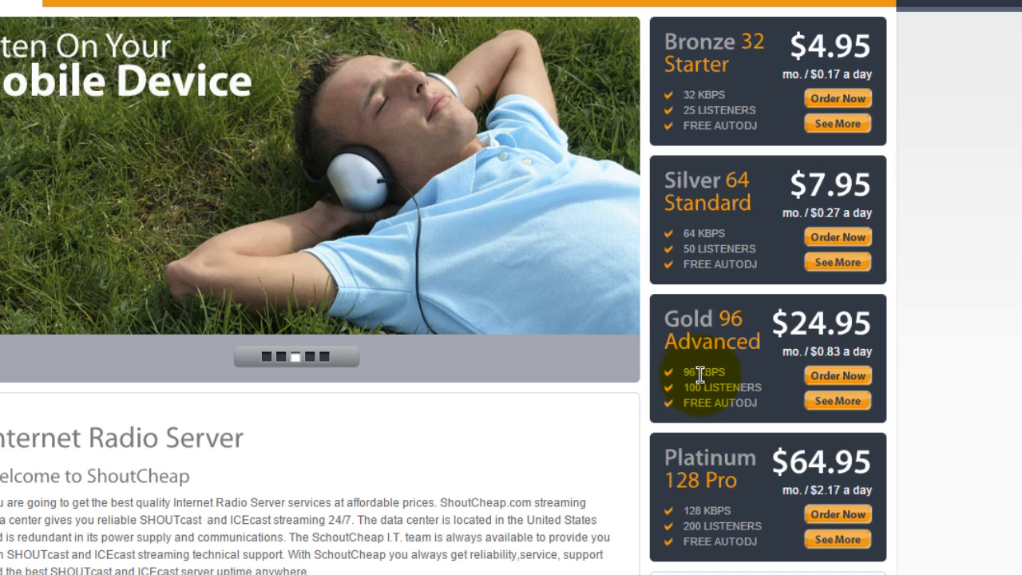
mouse_move(721, 397)
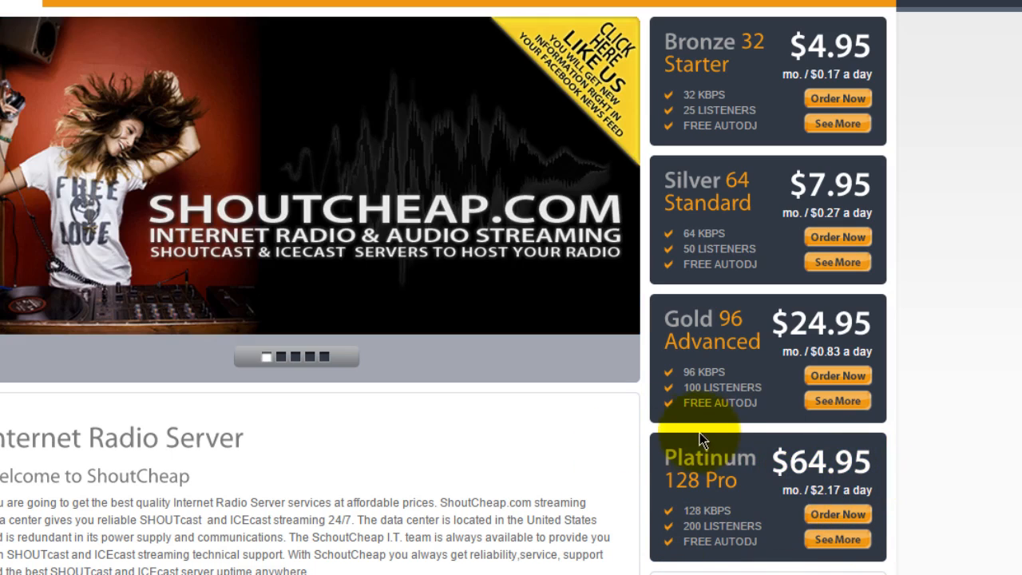
mouse_move(740, 473)
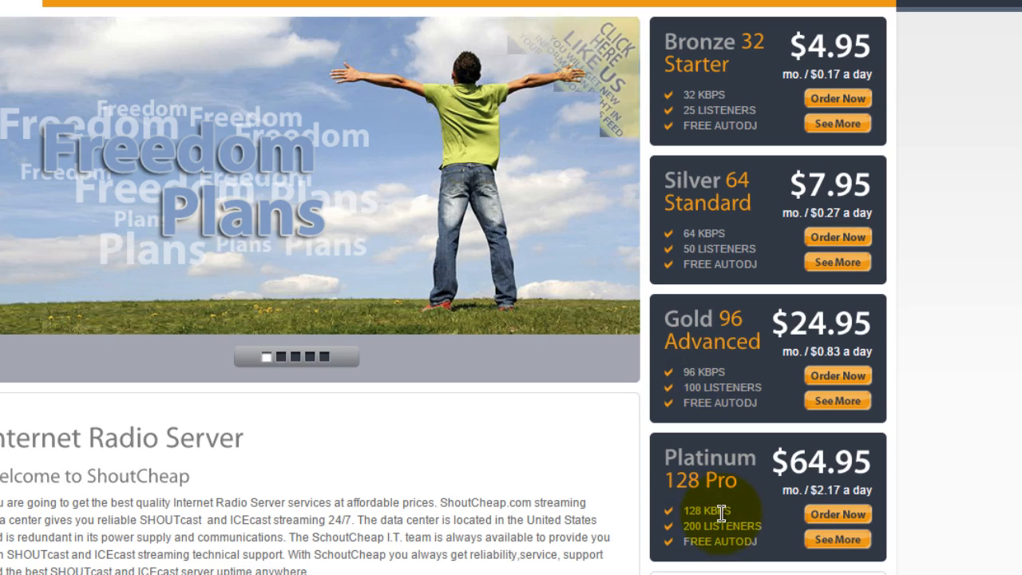
- Scroll the home page down to the SHOUTcast, ICEcast and Freedom plan descriptions
scroll("down", 3)
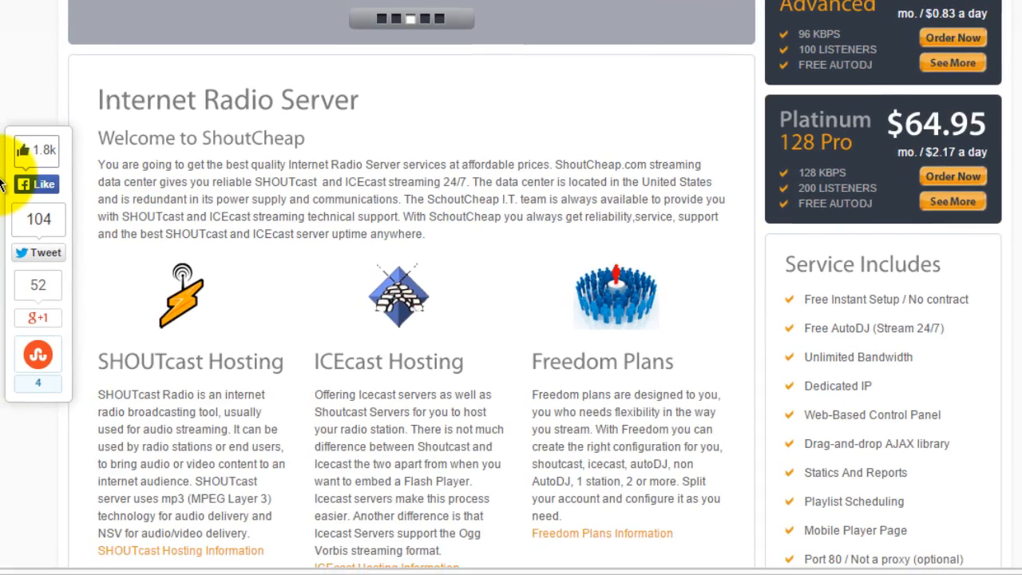
scroll("down", 3)
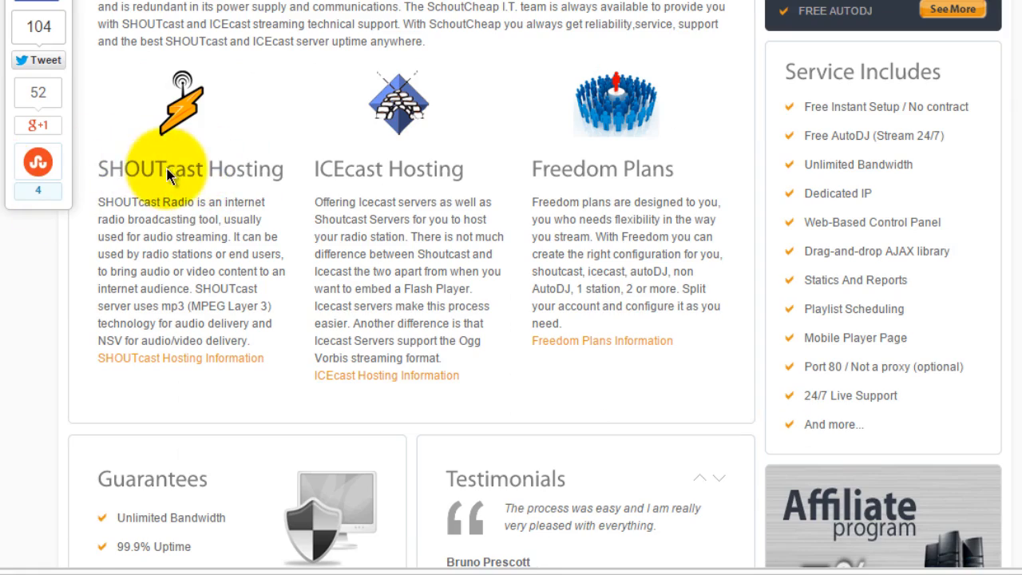
mouse_move(209, 128)
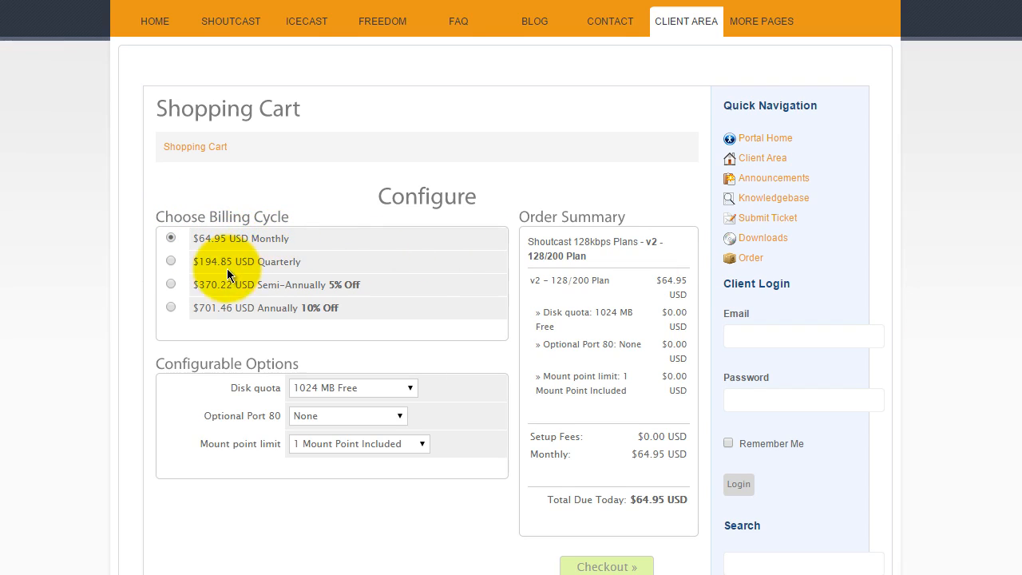
mouse_move(279, 300)
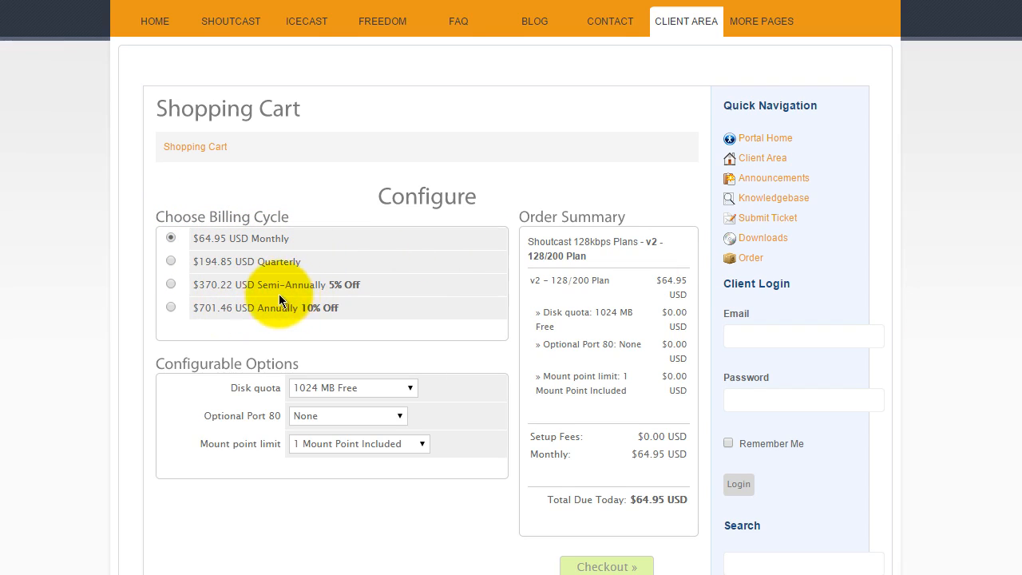
- Scroll the Shoutcast 128kbps cart page down to the Configurable Options
scroll("down", 3)
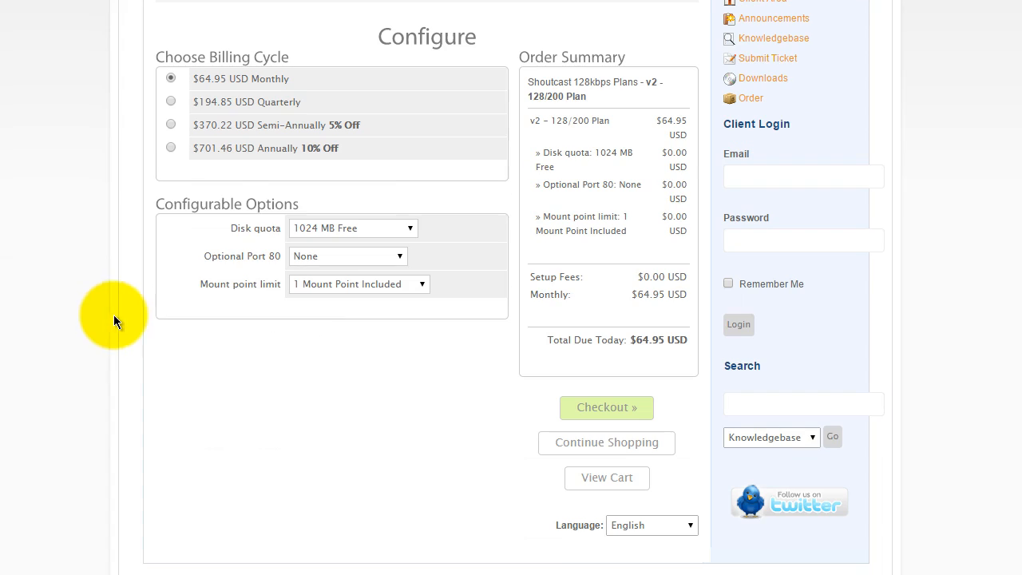
mouse_move(180, 218)
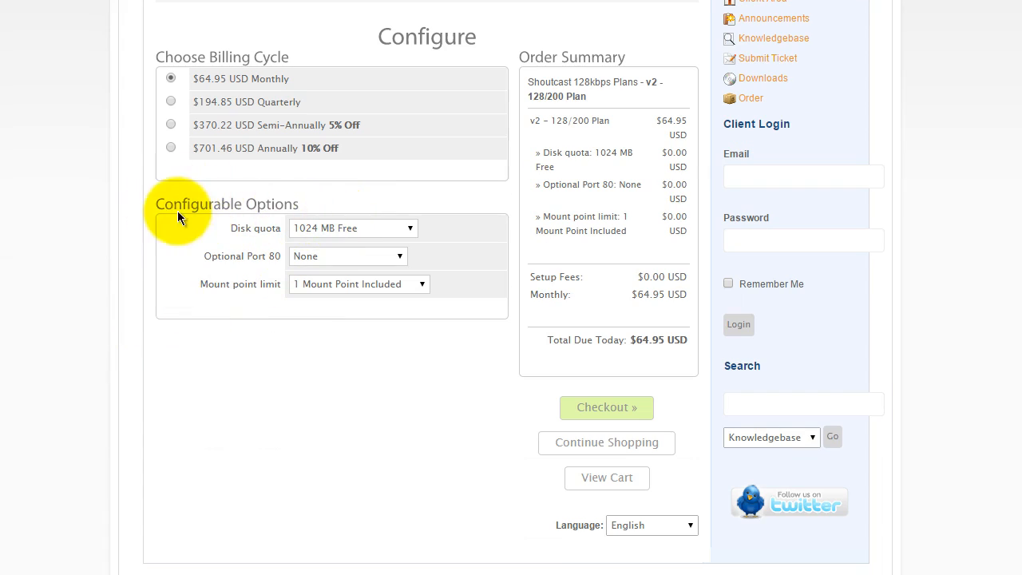
mouse_move(217, 221)
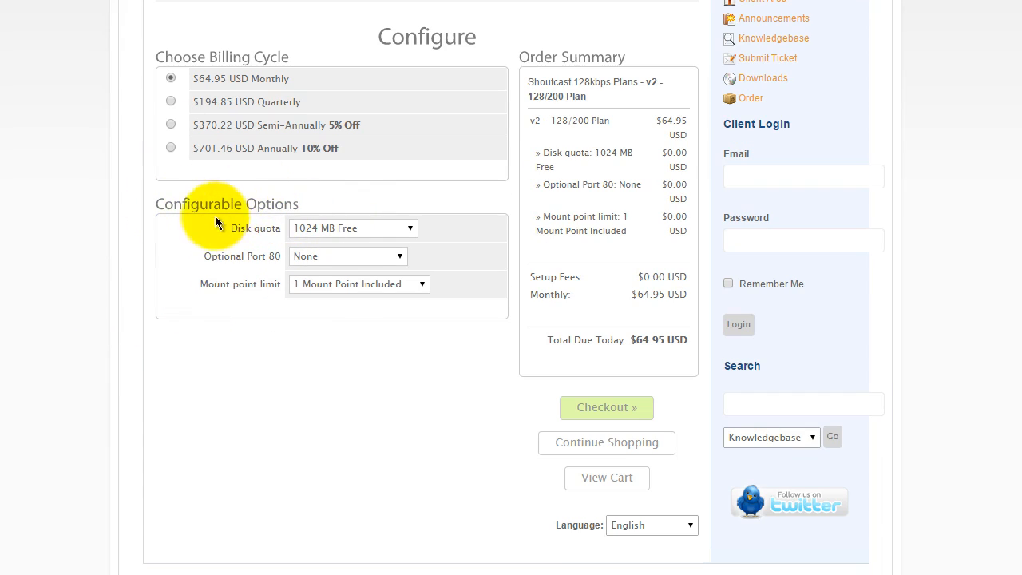
mouse_move(190, 225)
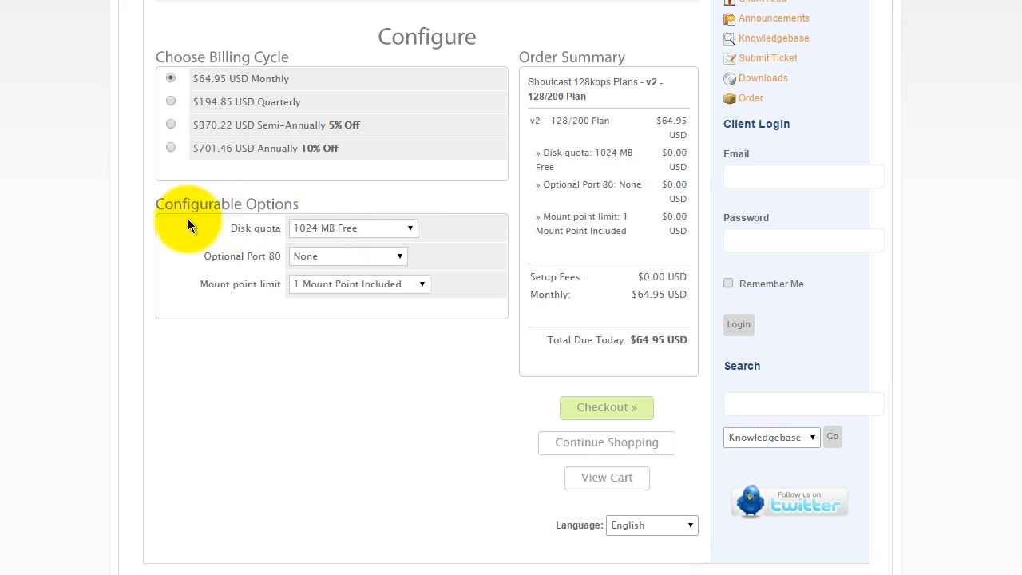
mouse_move(207, 255)
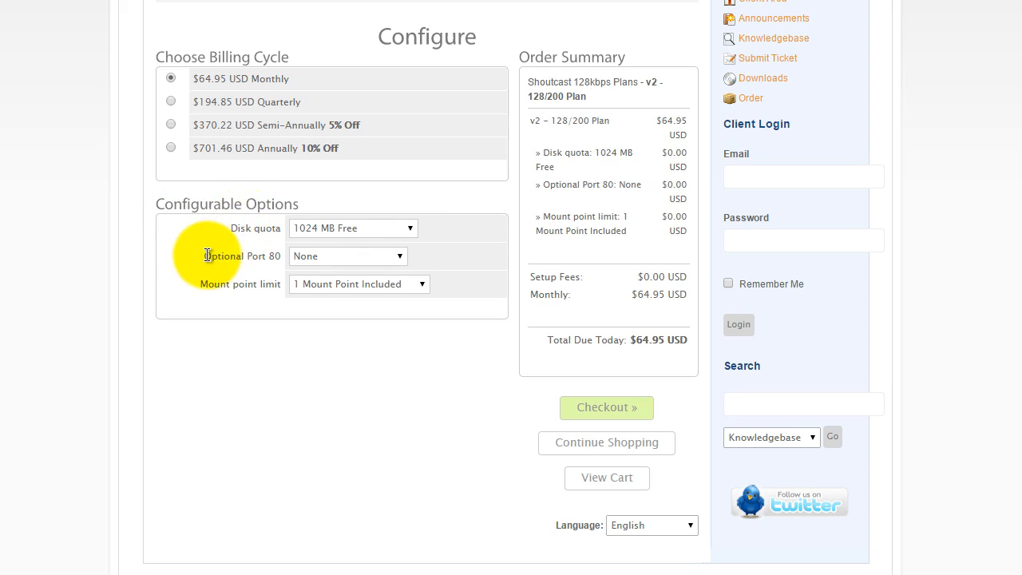
mouse_move(411, 231)
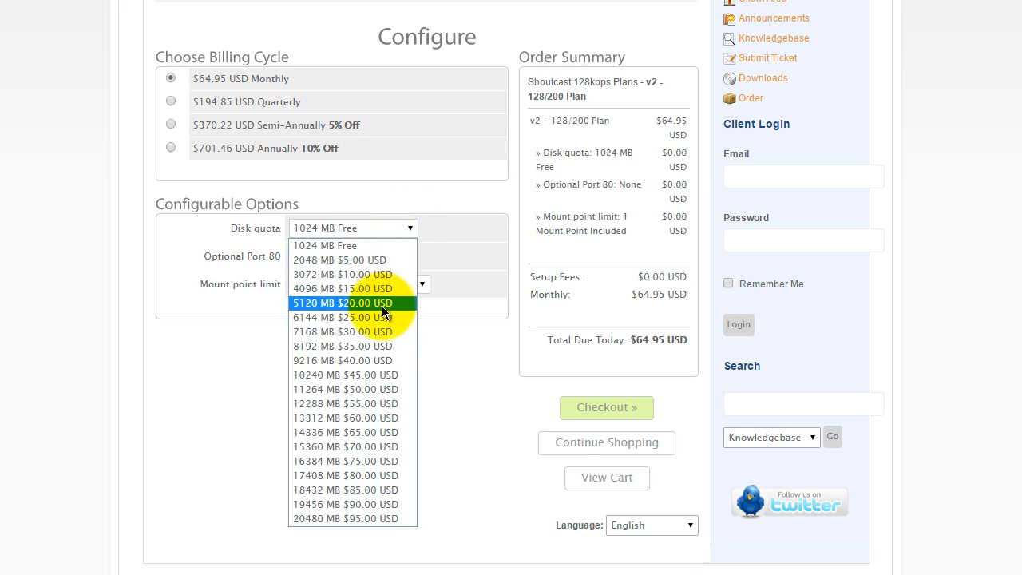
mouse_move(383, 317)
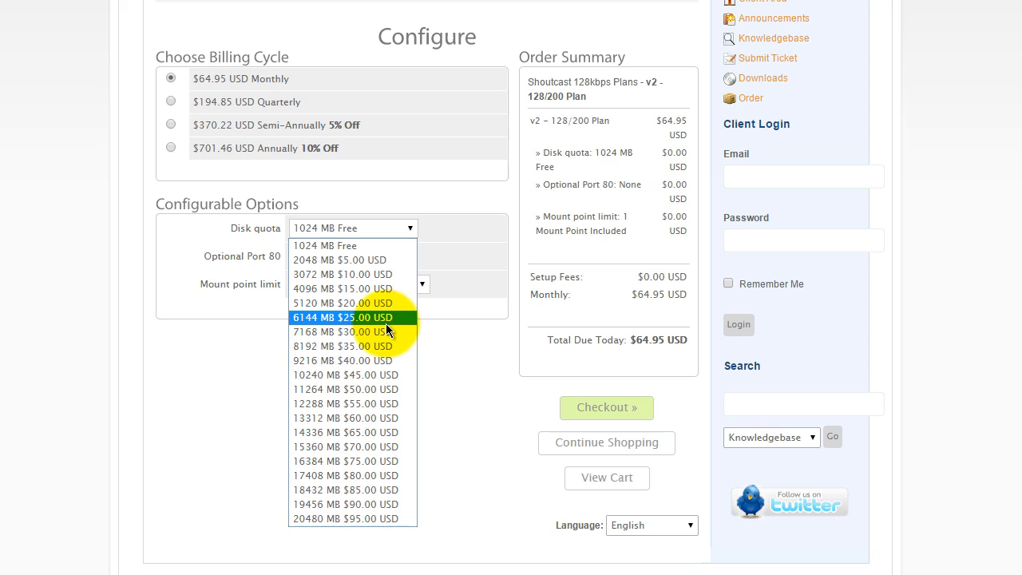
mouse_move(327, 288)
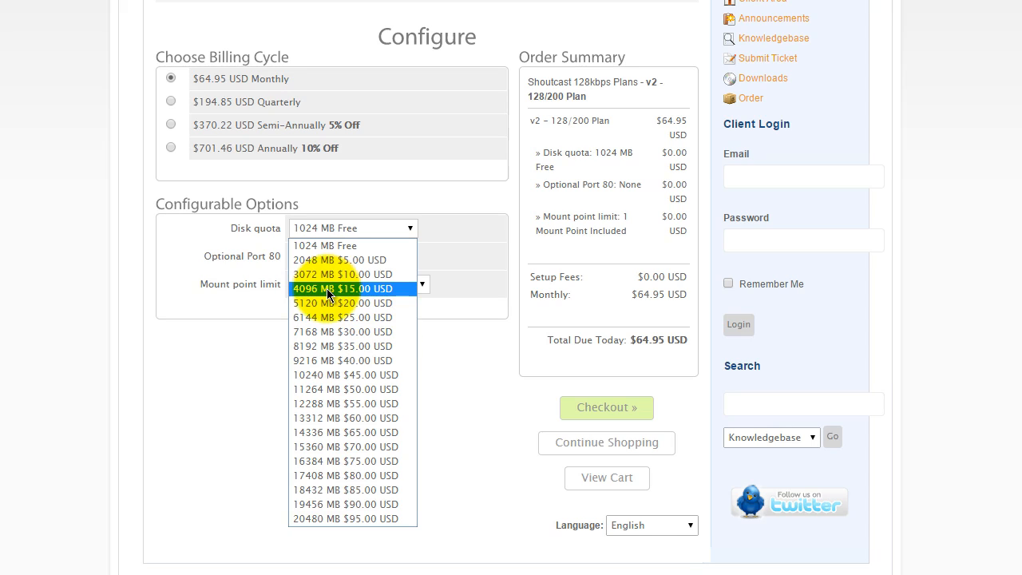
left_click(345, 289)
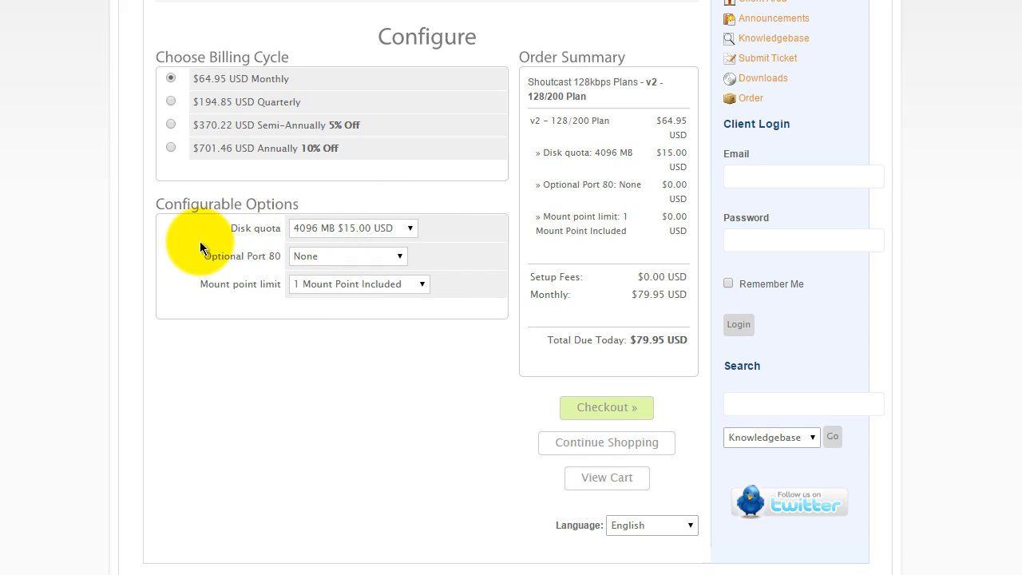
mouse_move(199, 244)
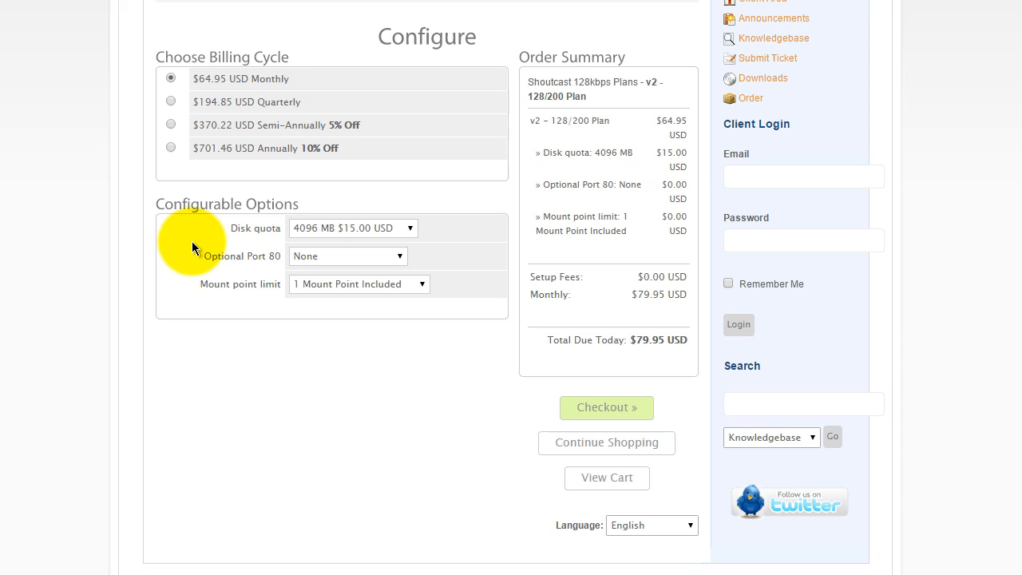
mouse_move(414, 237)
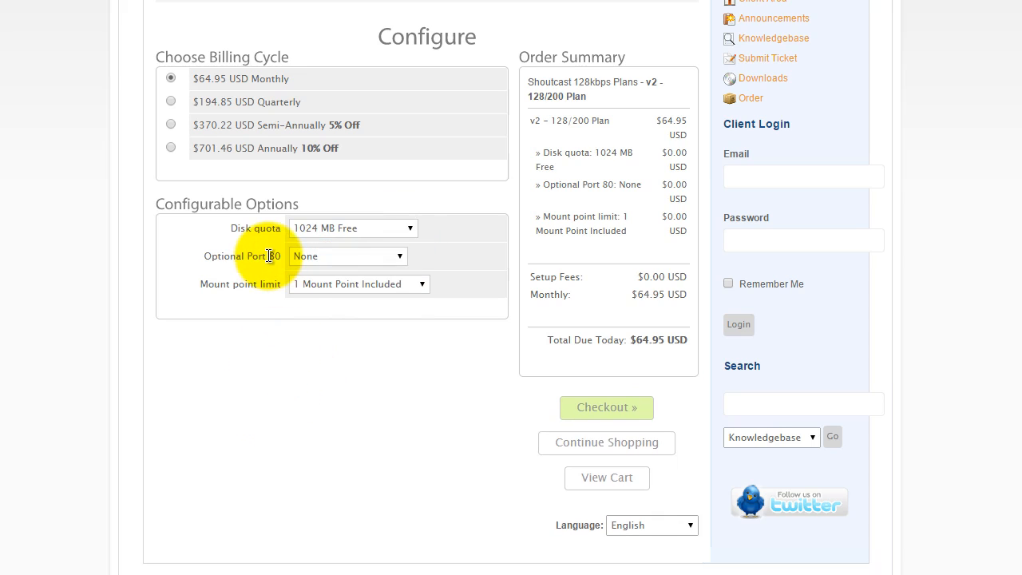
mouse_move(235, 273)
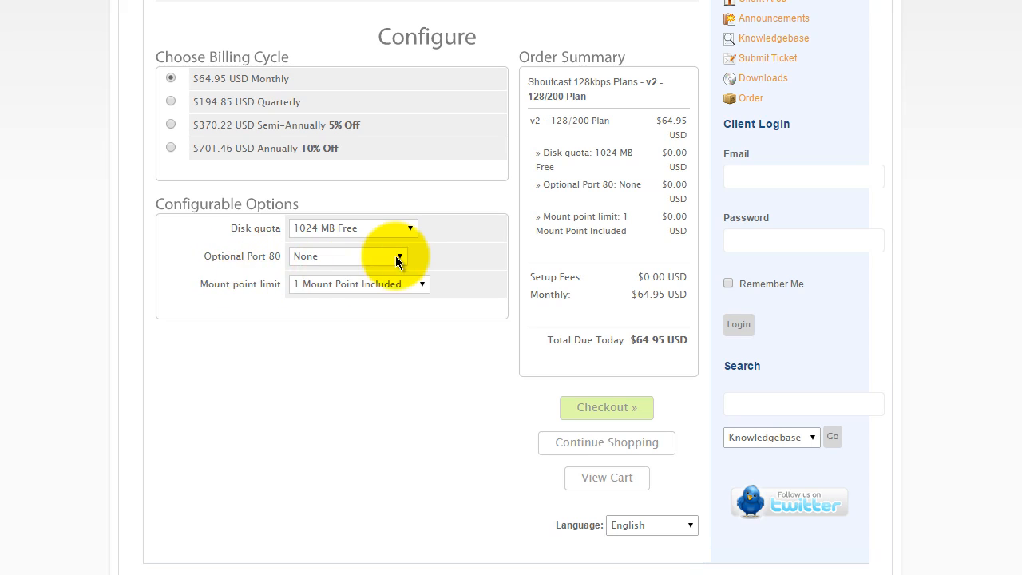
- Add '1 Port 80 $2.95 USD' and review the Mount point limit choices
left_click(347, 256)
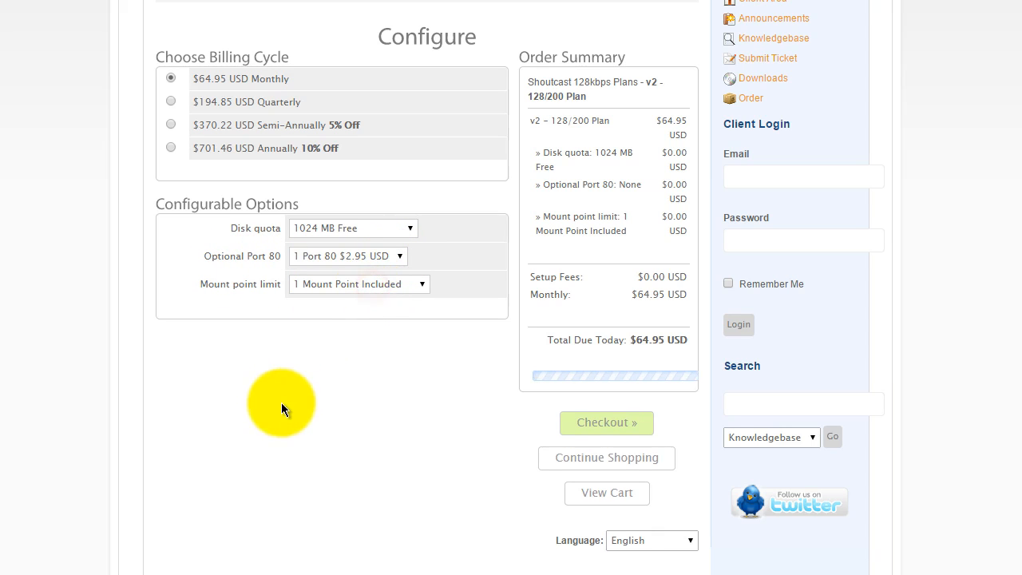
left_click(347, 256)
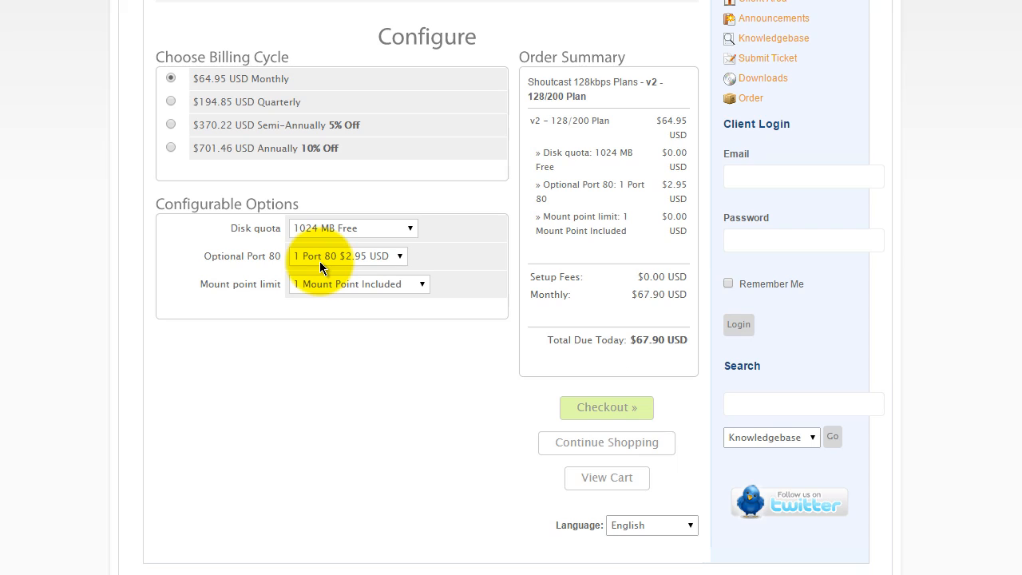
mouse_move(291, 269)
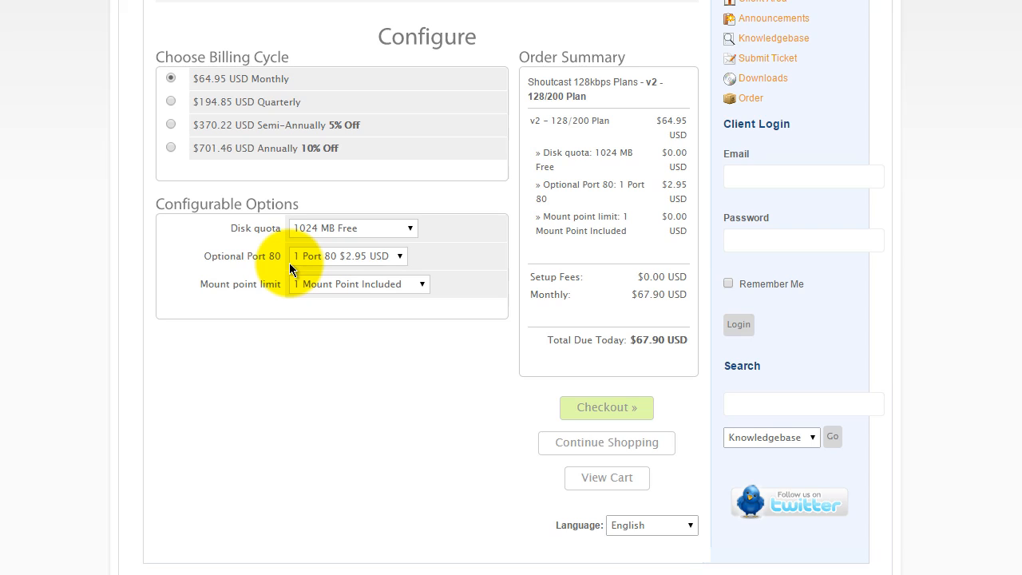
mouse_move(225, 302)
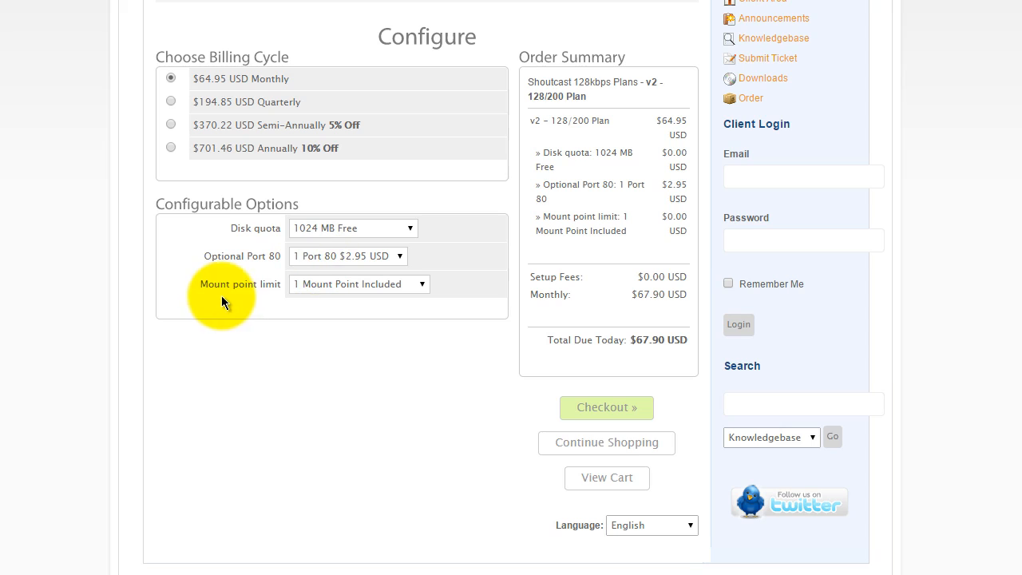
left_click(421, 283)
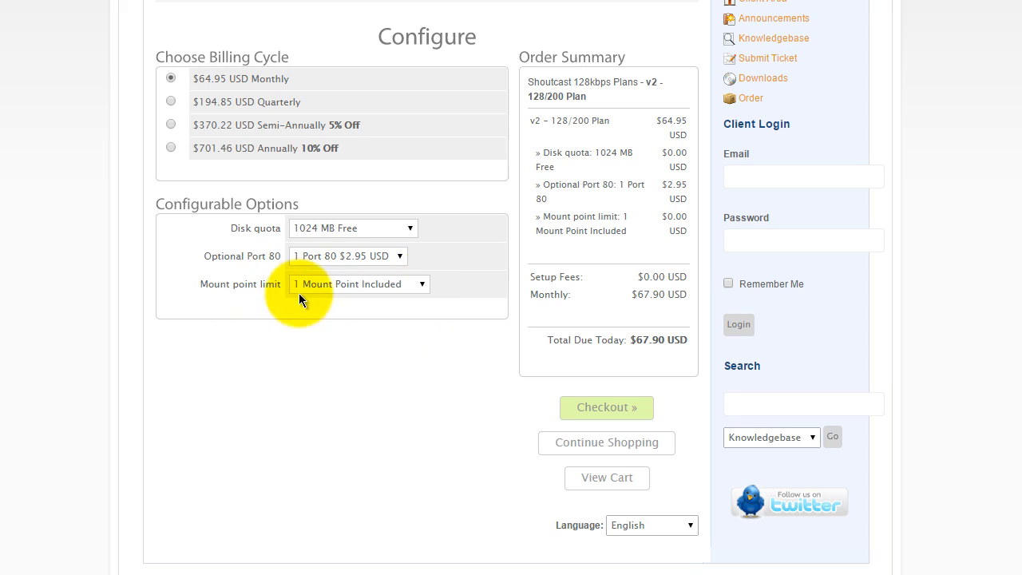
mouse_move(184, 320)
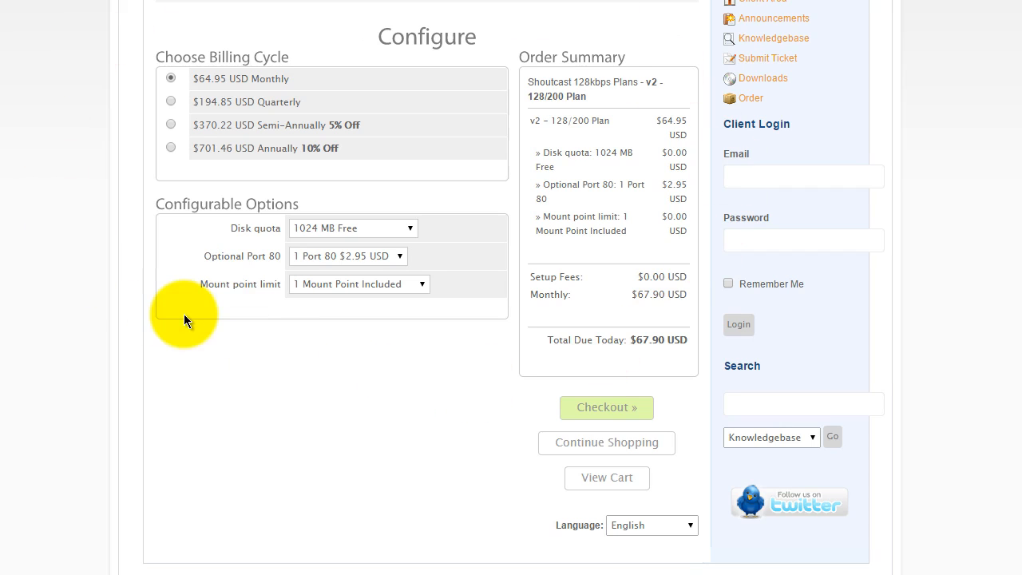
mouse_move(630, 339)
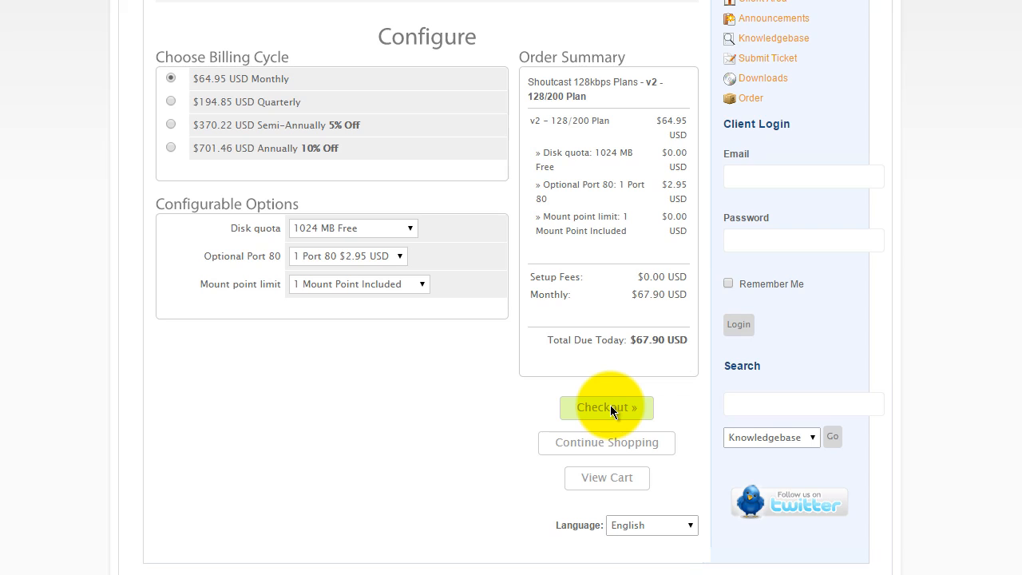
mouse_move(622, 399)
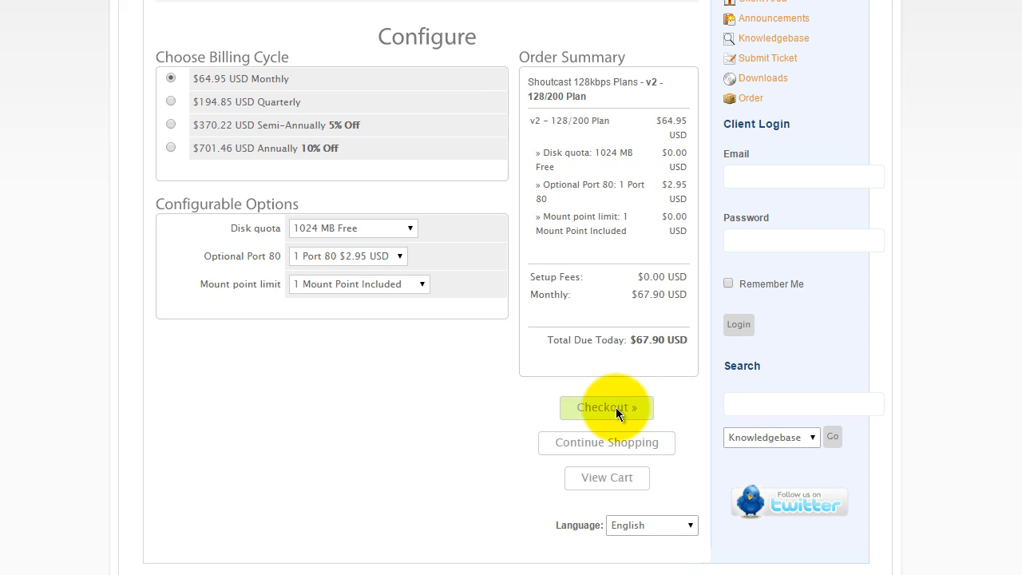
mouse_move(314, 363)
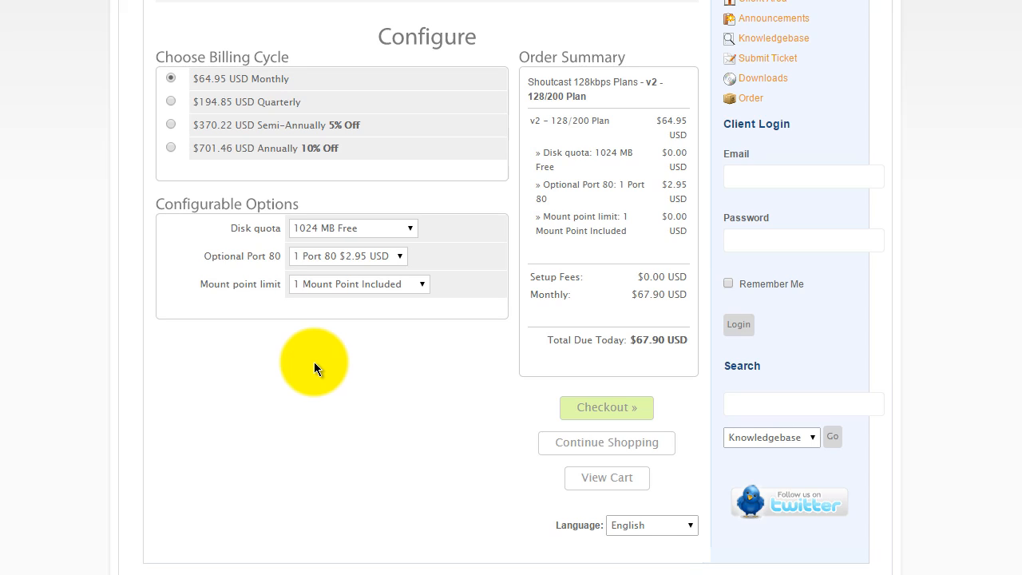
mouse_move(440, 374)
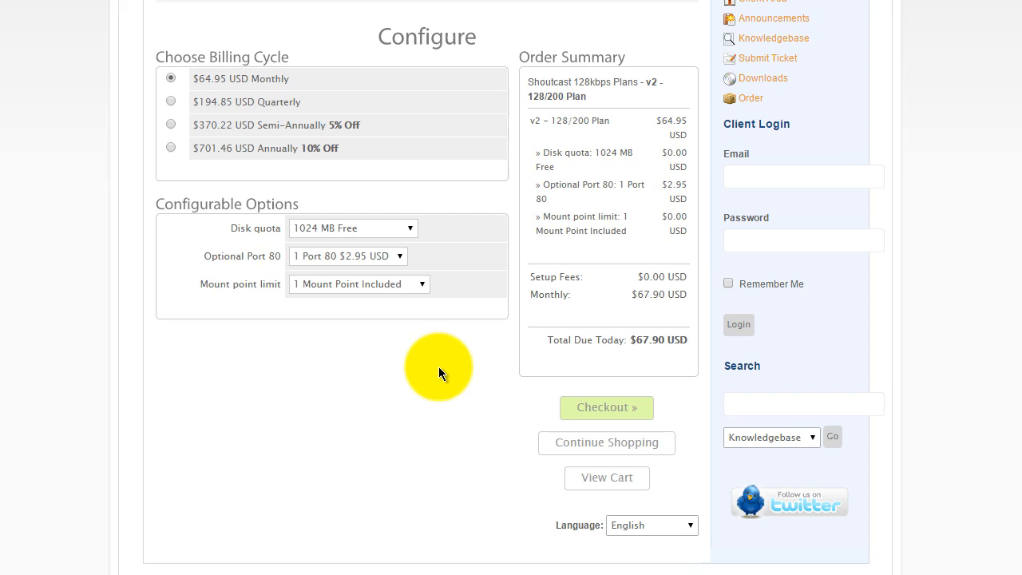
mouse_move(312, 424)
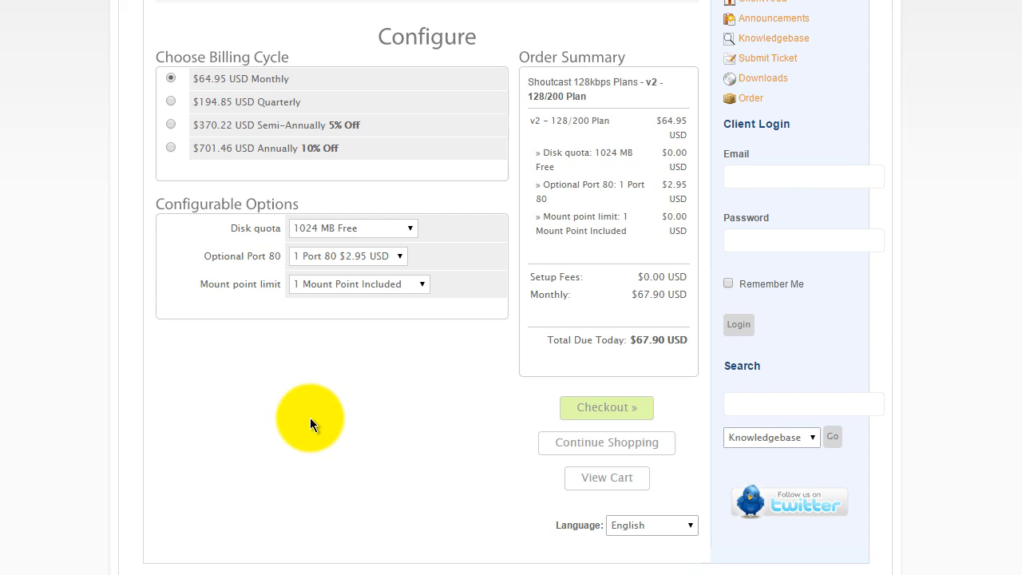